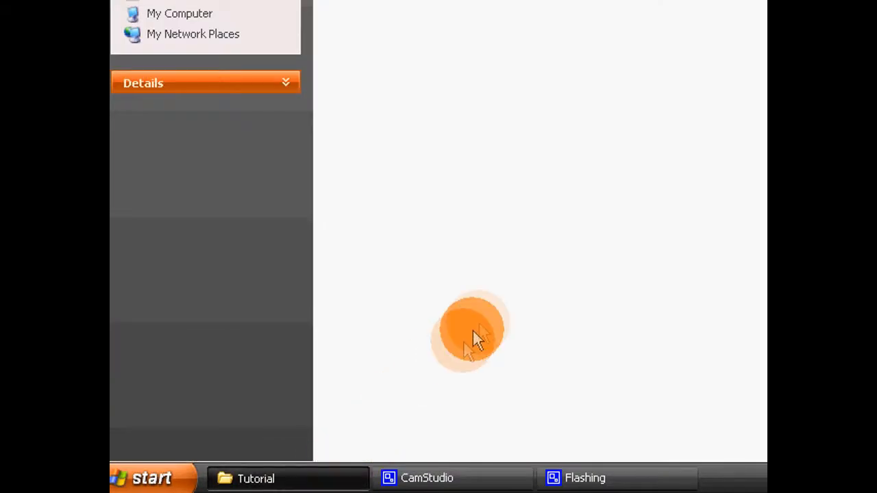
Extract the PS3 Tutorial - Wired archive here and open the extracted folder of driver files.
right_click(470, 140)
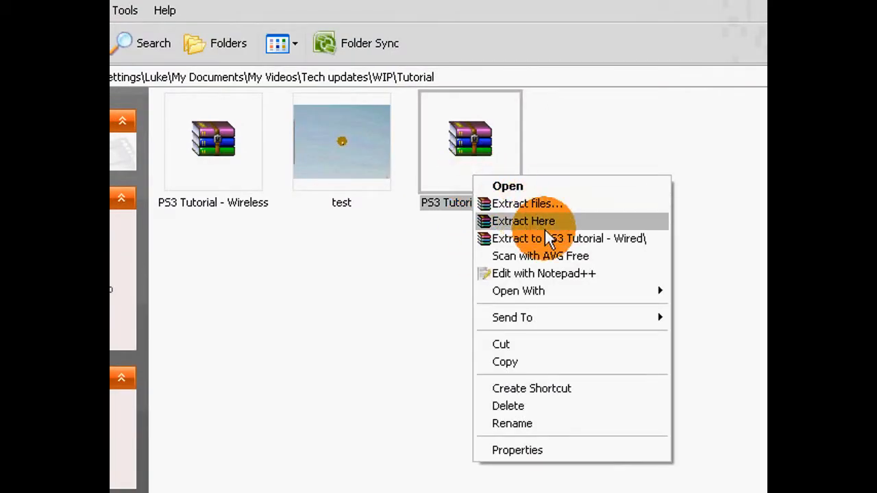
left_click(523, 221)
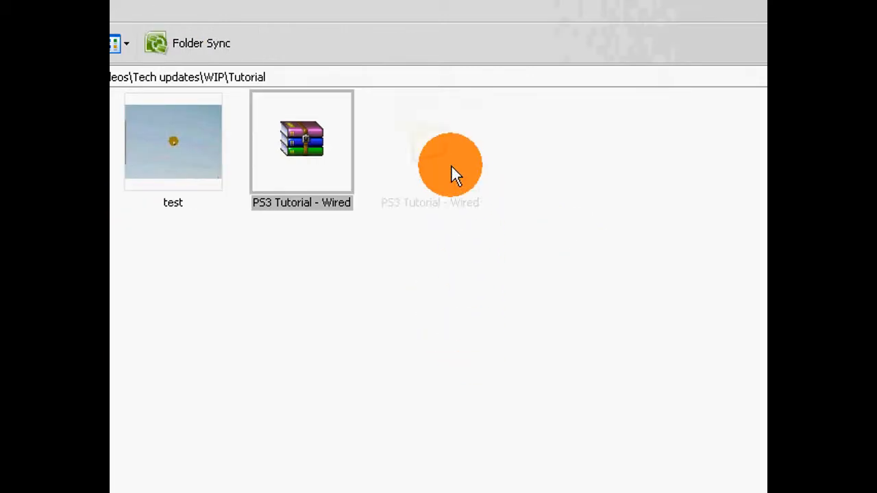
double_click(301, 140)
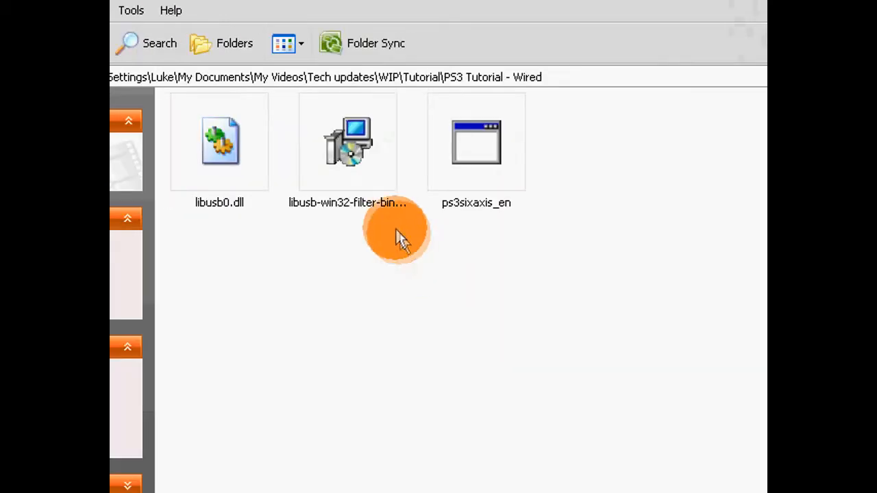
Launch the libusb-win32-filter-bin installer, accept its license and keep C:\Program Files\LibUSB-Win32-0.1.10.1 as destination.
double_click(348, 141)
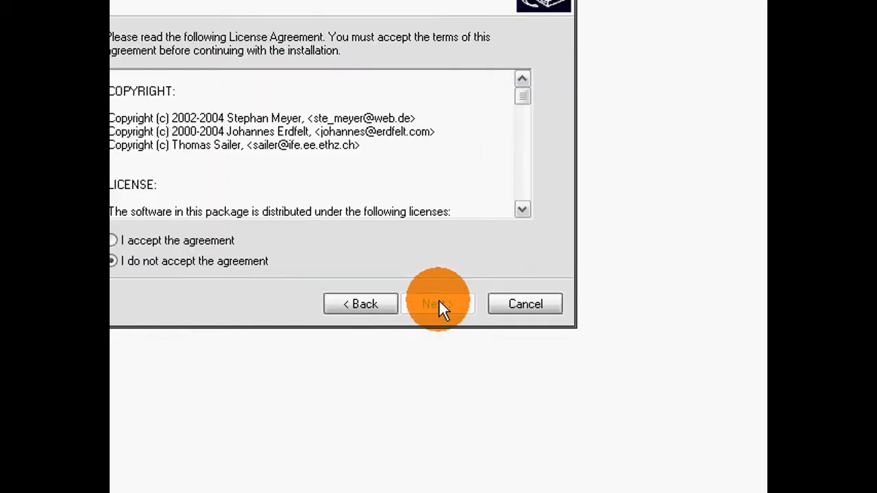
left_click(438, 304)
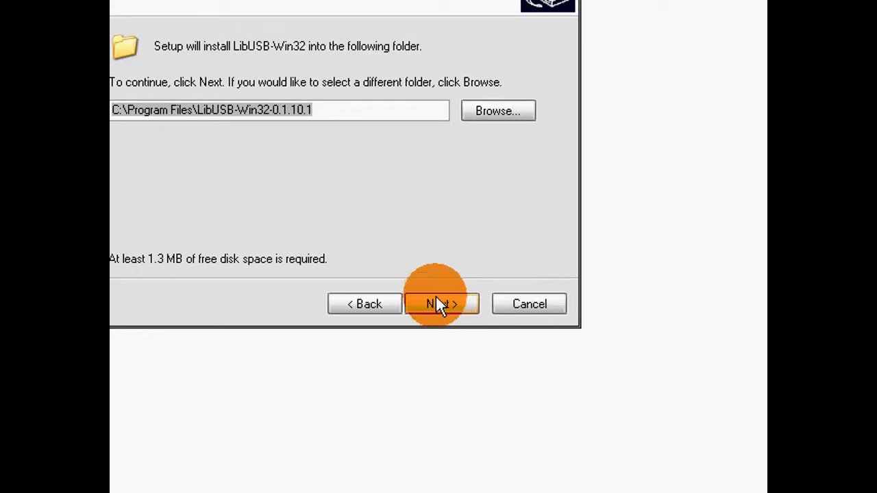
left_click(441, 305)
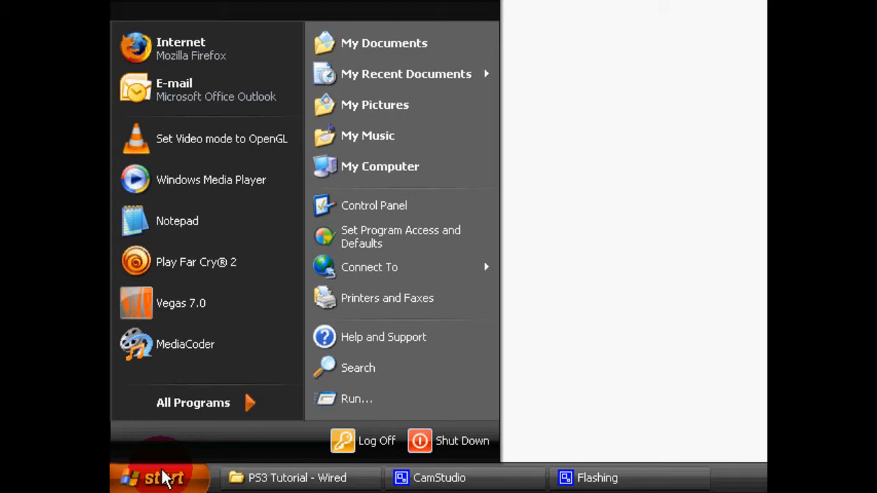
Head from the Start menu toward the All Users Programs\Startup folder.
left_click(193, 403)
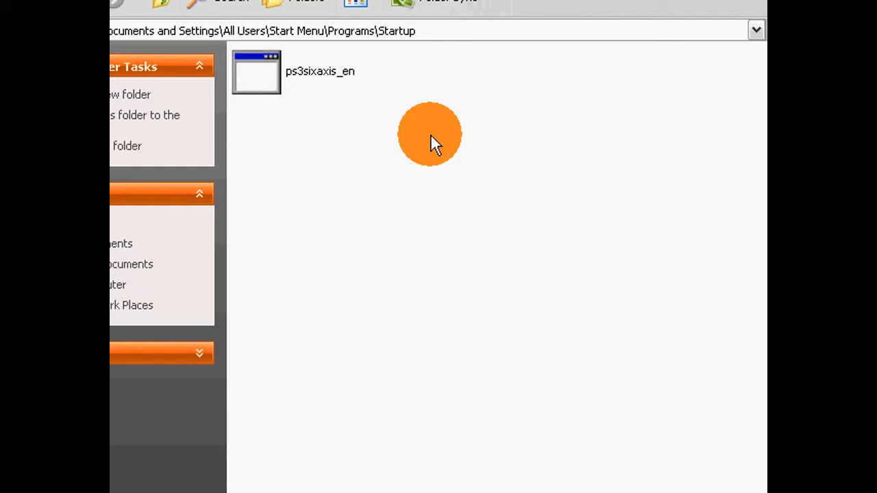
mouse_move(387, 200)
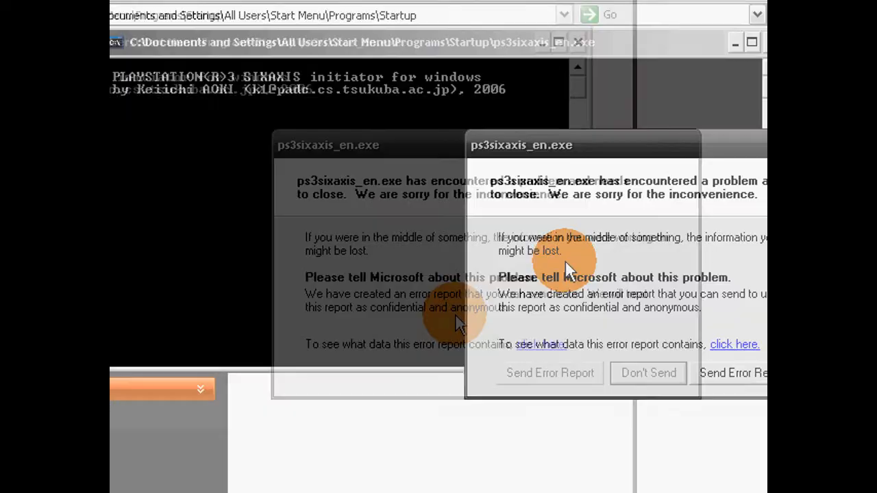
left_click(647, 373)
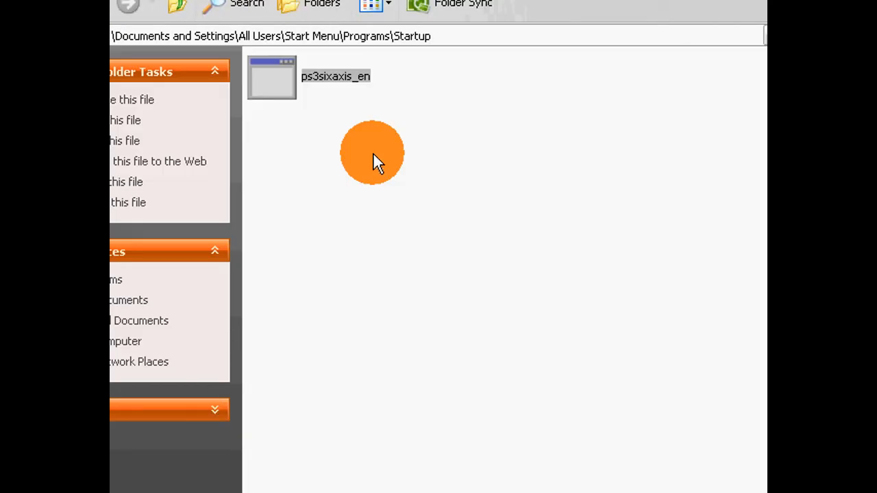